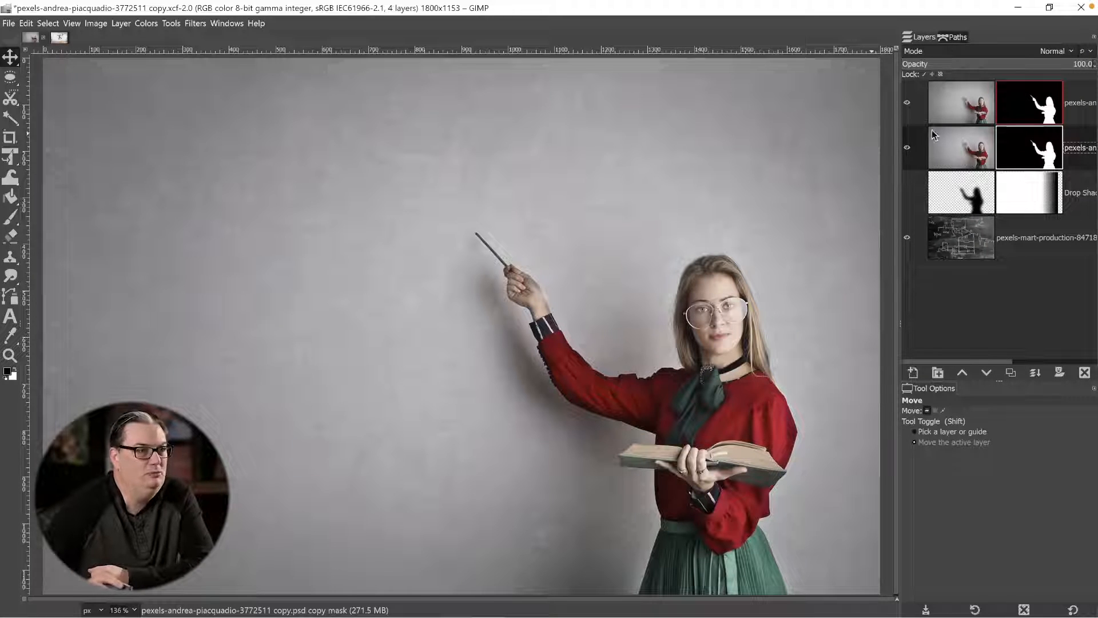
Step: Switch to the jumping dancer image tab showing the soft floor shadow
left_click(906, 101)
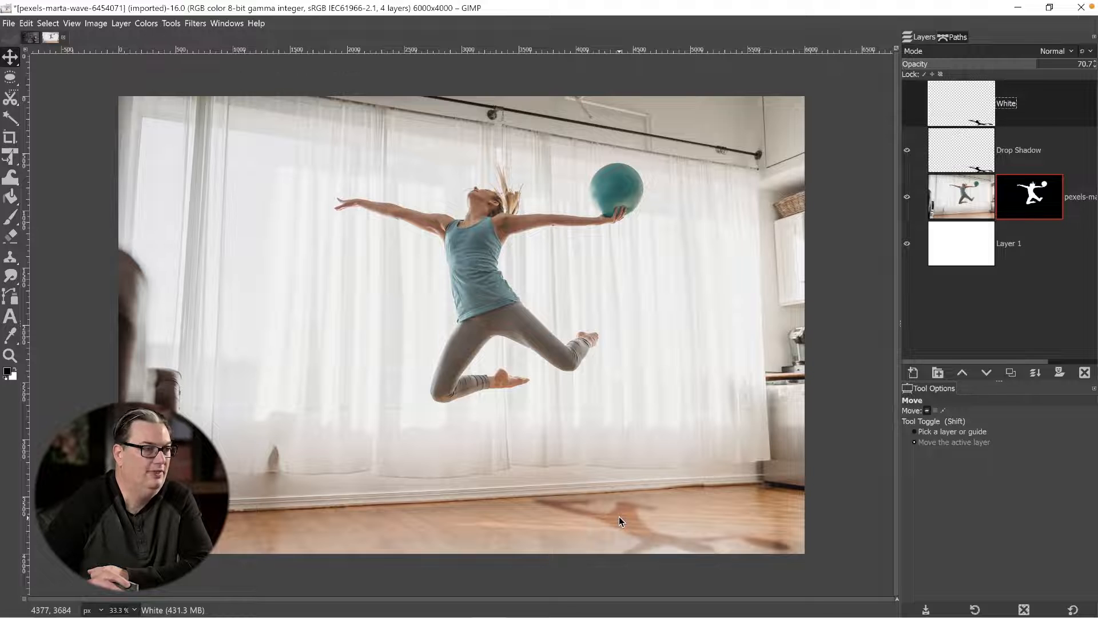
Step: Re-enable the dancer's layer mask so she appears cut out on white, then return to the teacher image
right_click(1030, 197)
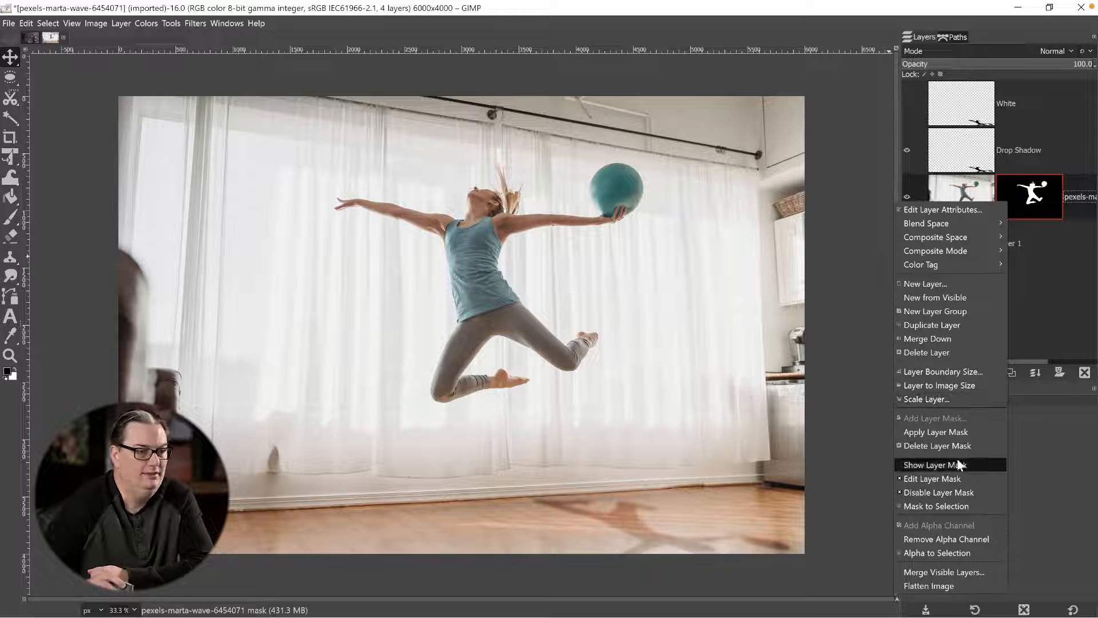
mouse_move(937, 445)
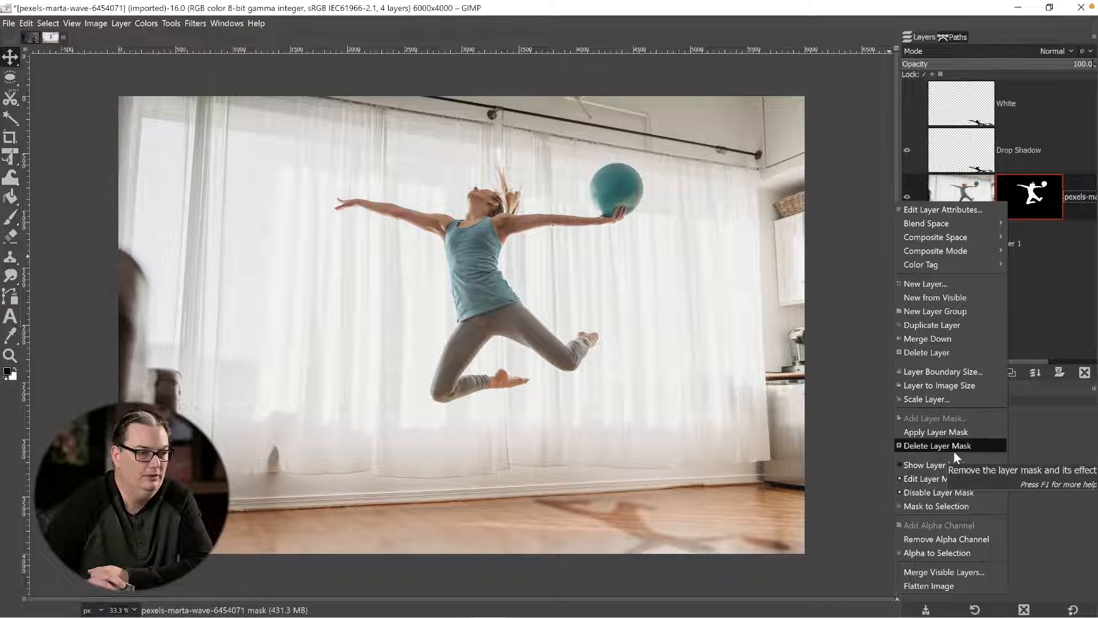
left_click(937, 445)
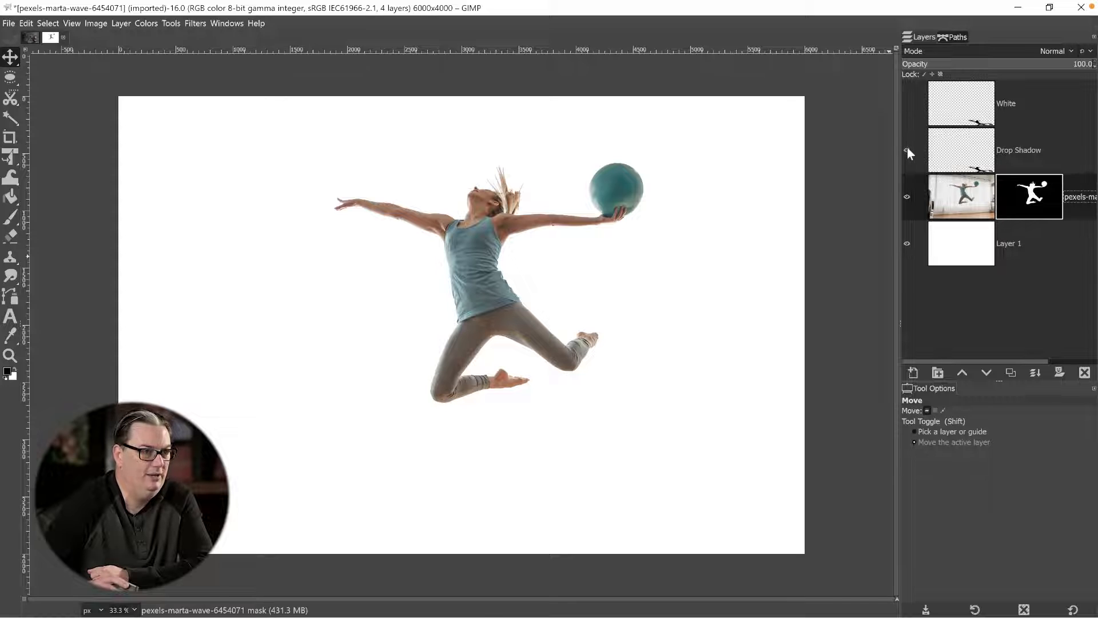
left_click(907, 149)
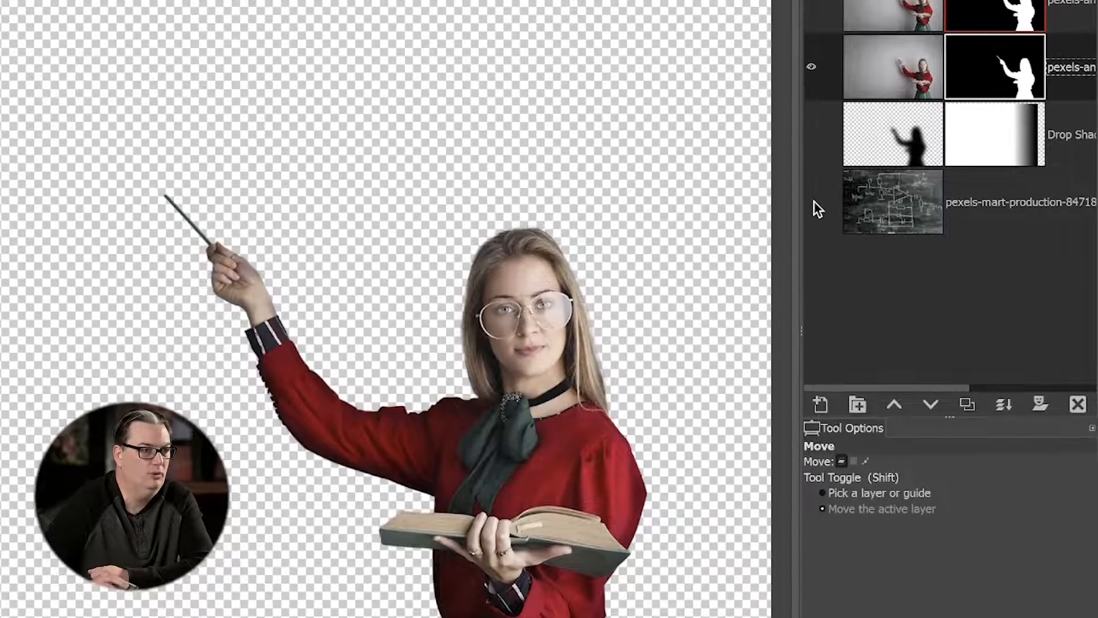
Step: Show the chalkboard, add a new layer and bucket-fill the teacher selection with black beneath her photo
left_click(812, 201)
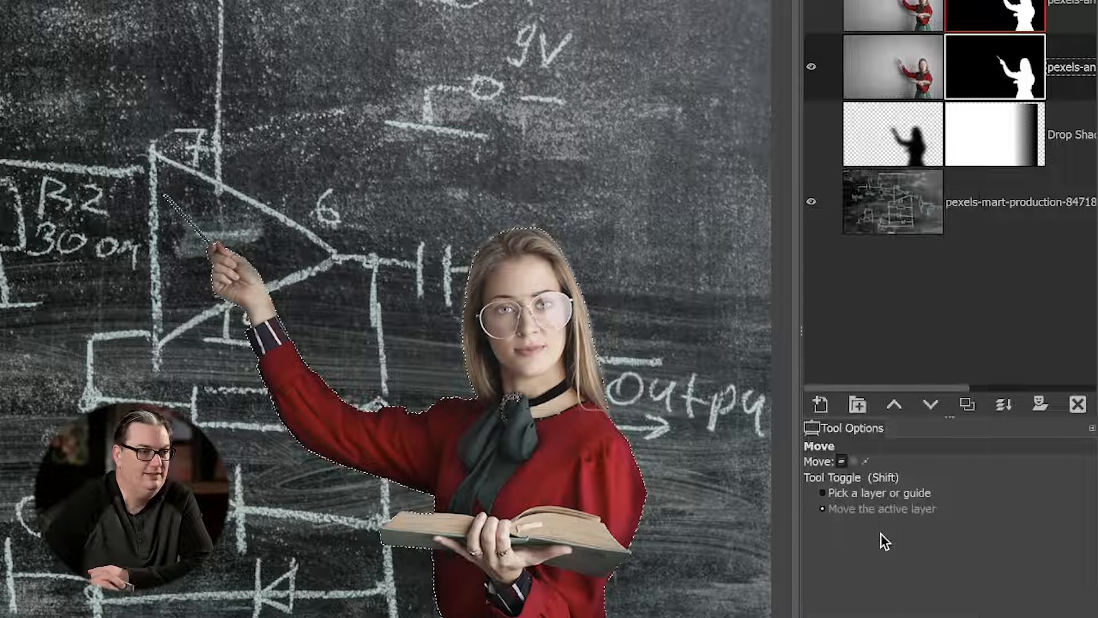
left_click(819, 404)
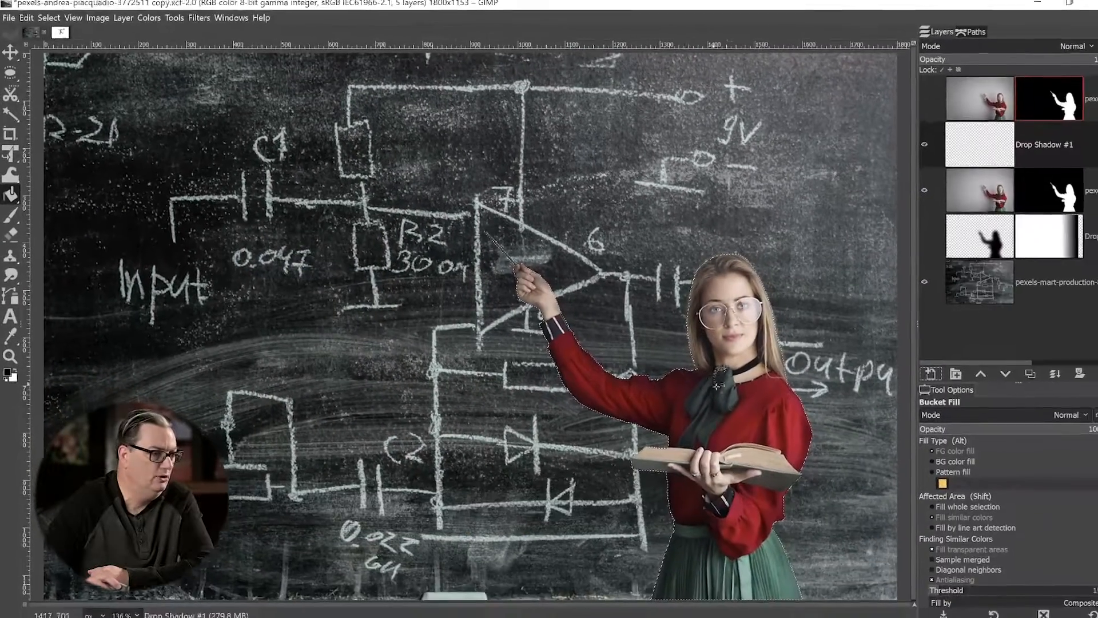
left_click(728, 396)
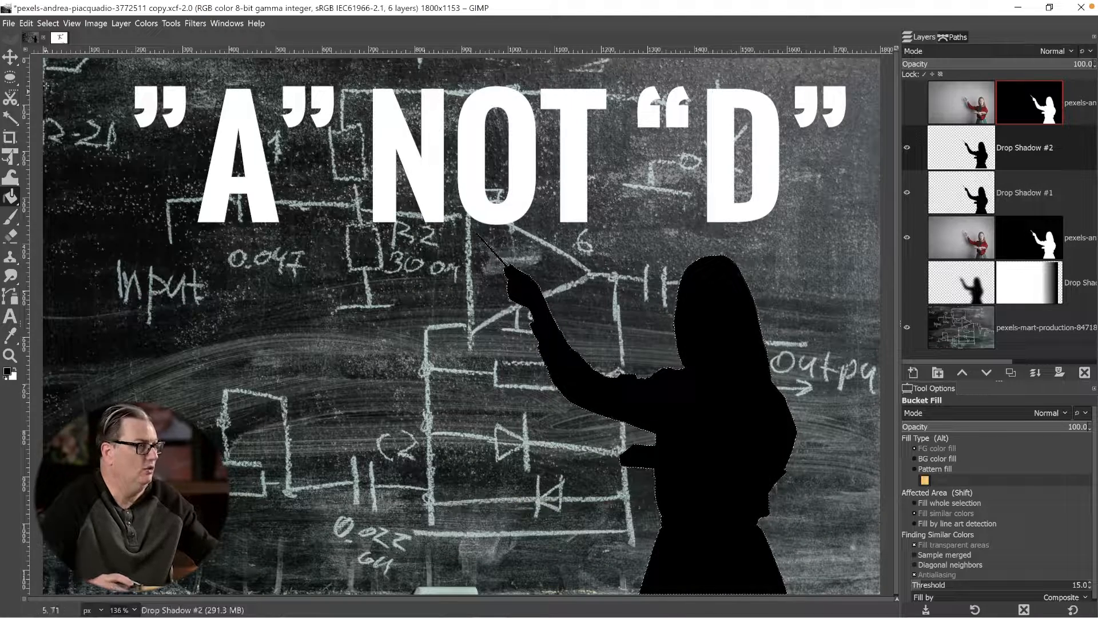
left_click(48, 23)
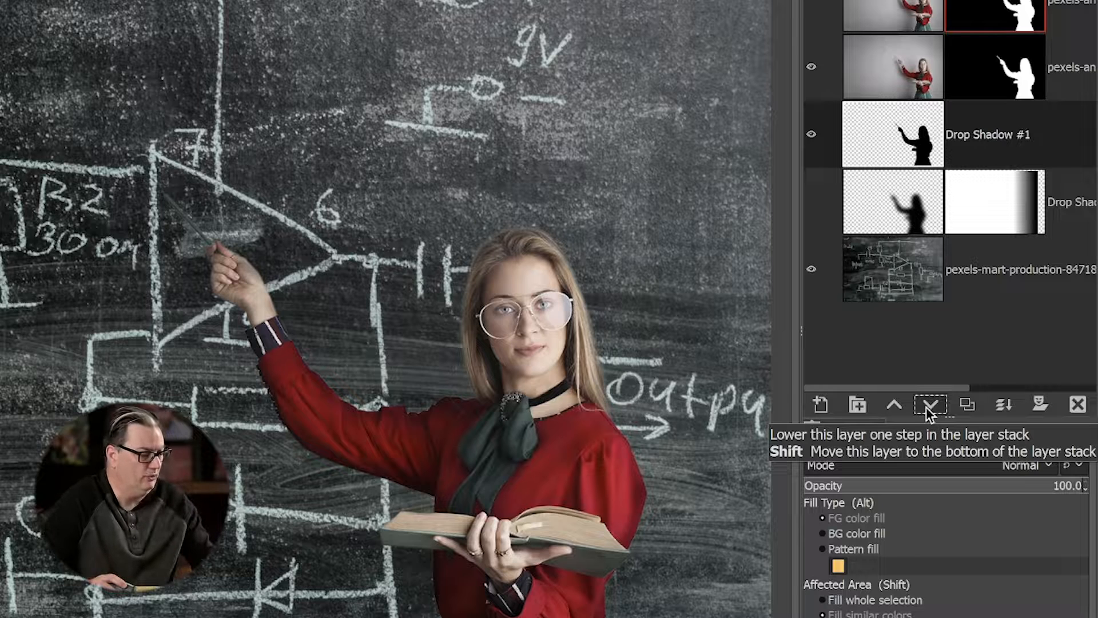
Step: With the Move tool, offset the black shadow left so it peeks out behind the teacher
key("m")
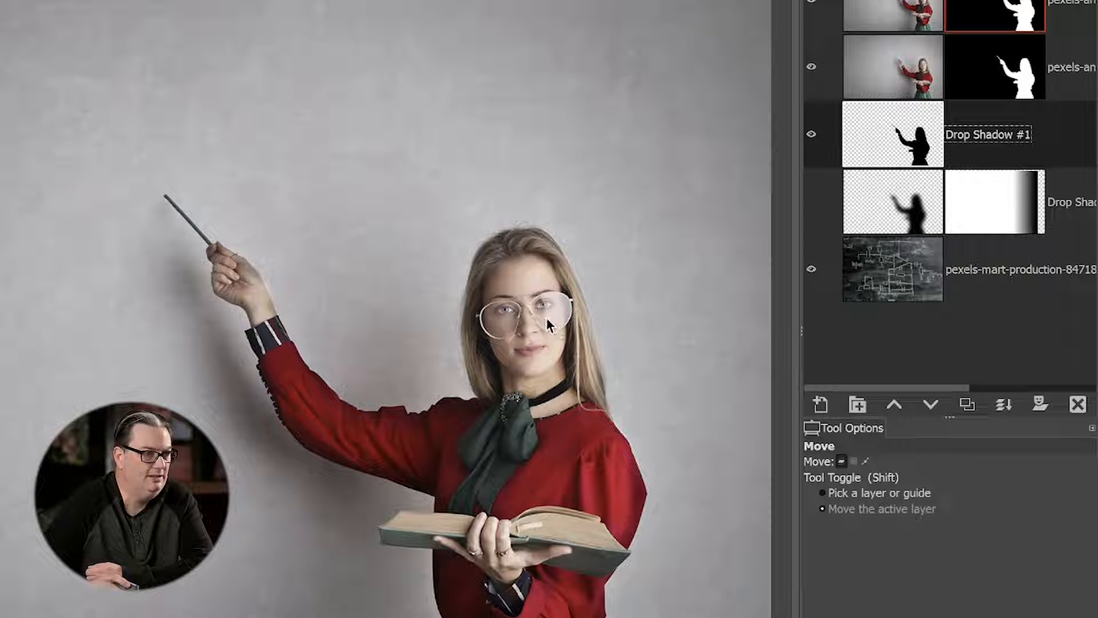
mouse_move(759, 231)
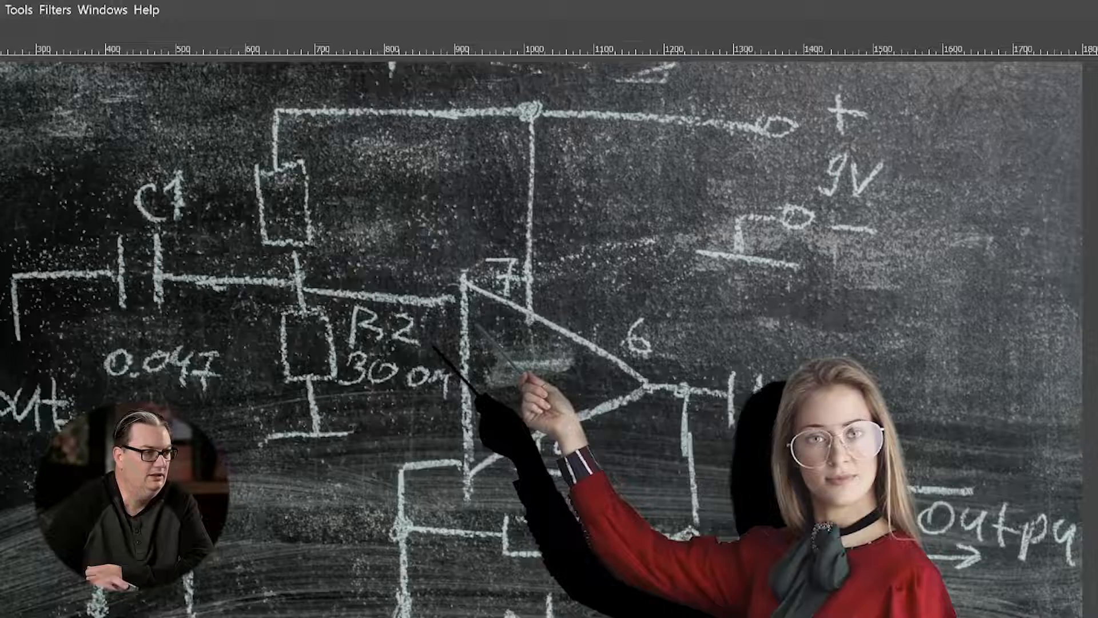
Step: Apply a Gaussian Blur of about 21.9 to soften the teacher's shadow
left_click(55, 9)
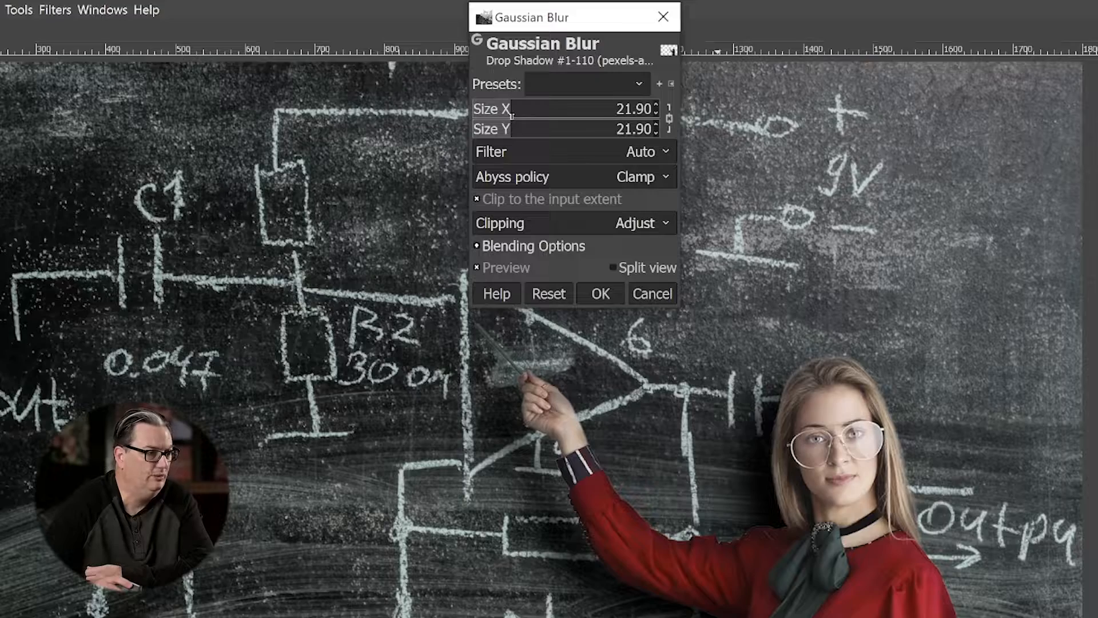
left_click(598, 294)
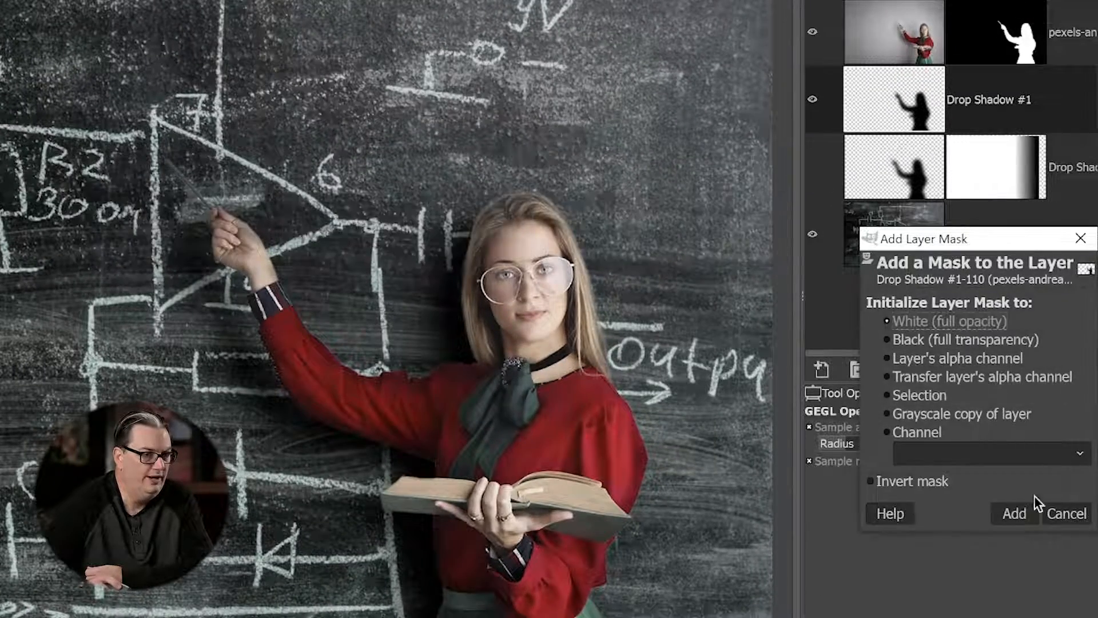
Step: Add a White (full opacity) layer mask to the blurred shadow layer
left_click(1014, 512)
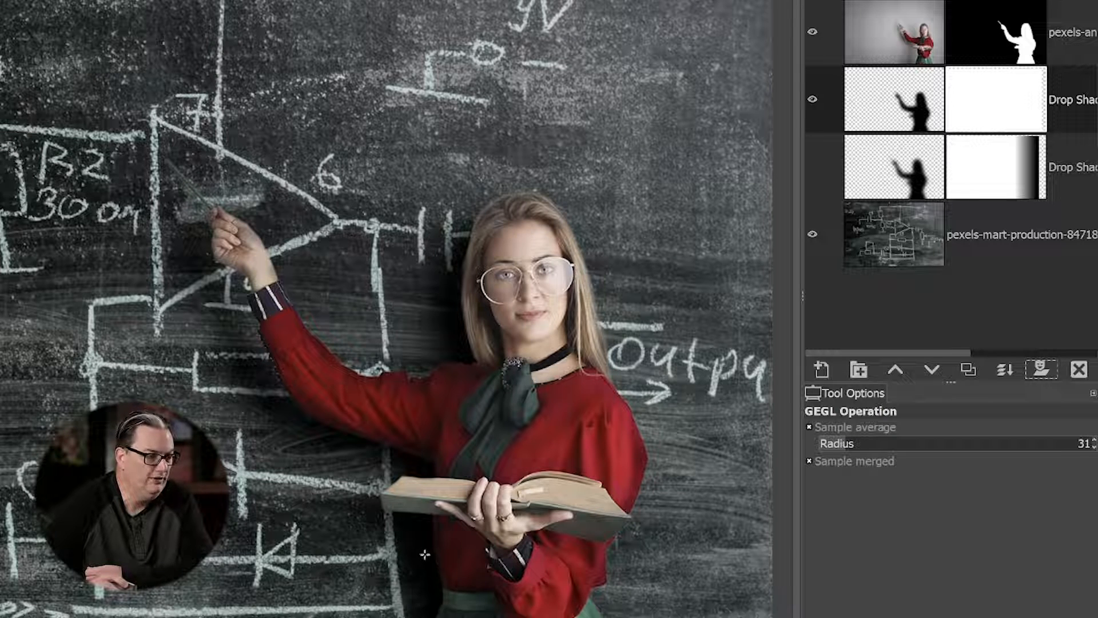
key("g")
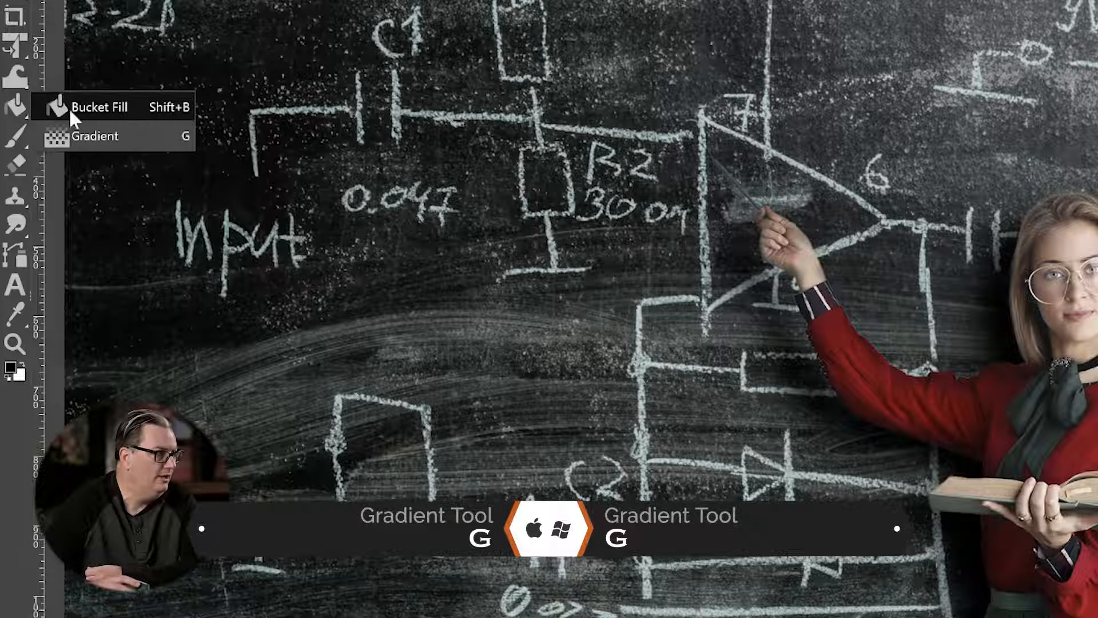
Step: Drag a gradient across the shadow's mask to fade it gradually
left_click(95, 136)
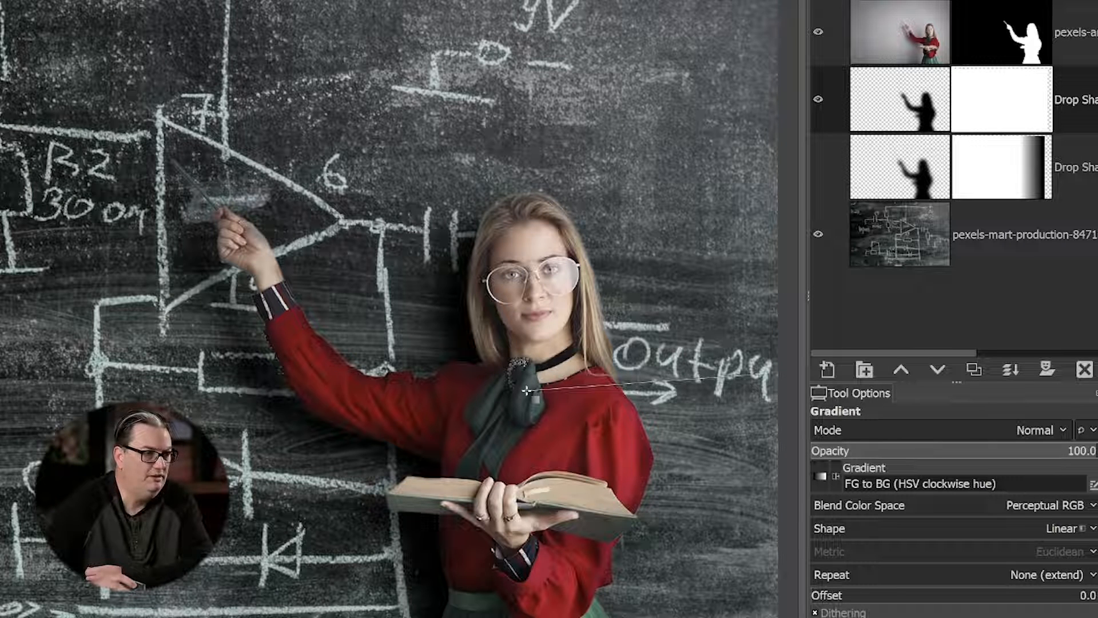
left_click_drag(521, 391, 476, 391)
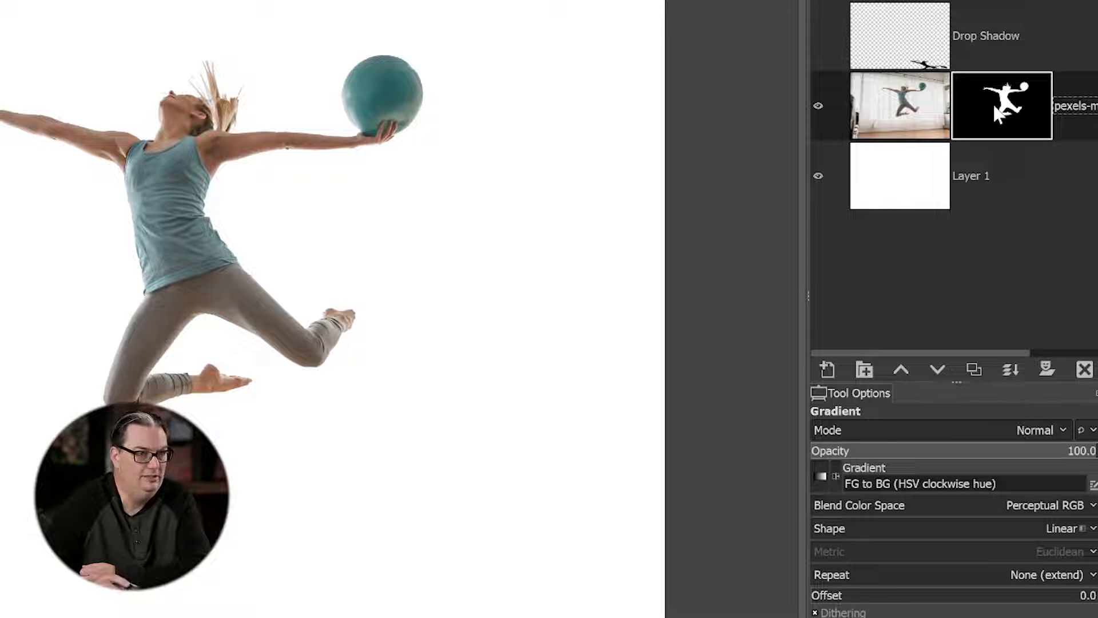
Step: Disable the dancer's layer mask and turn it into a selection of her outline
right_click(1002, 105)
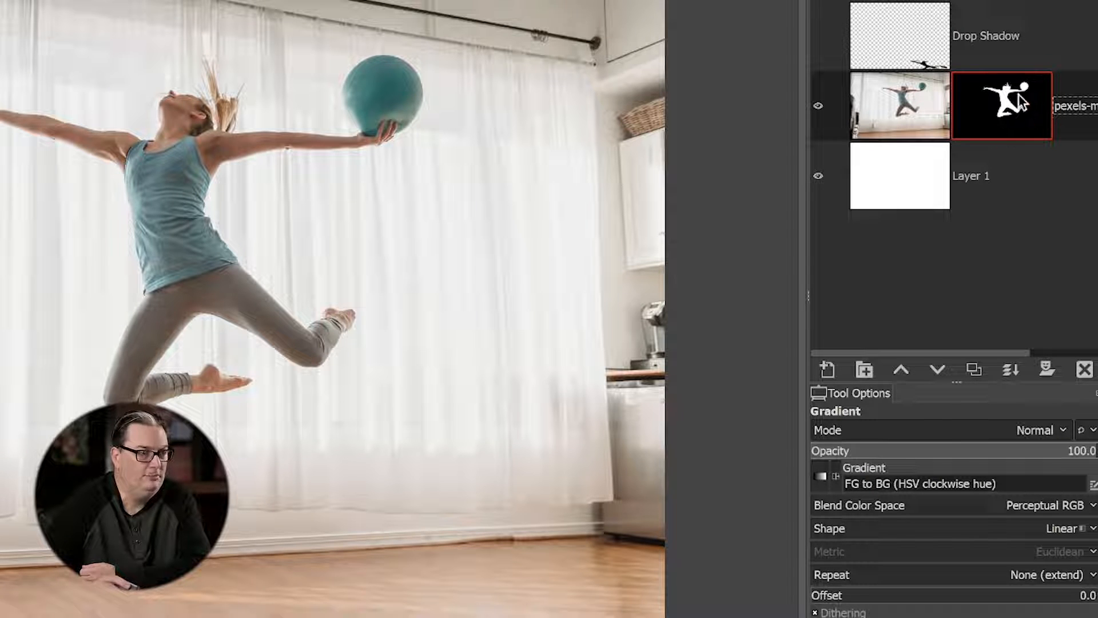
right_click(1002, 106)
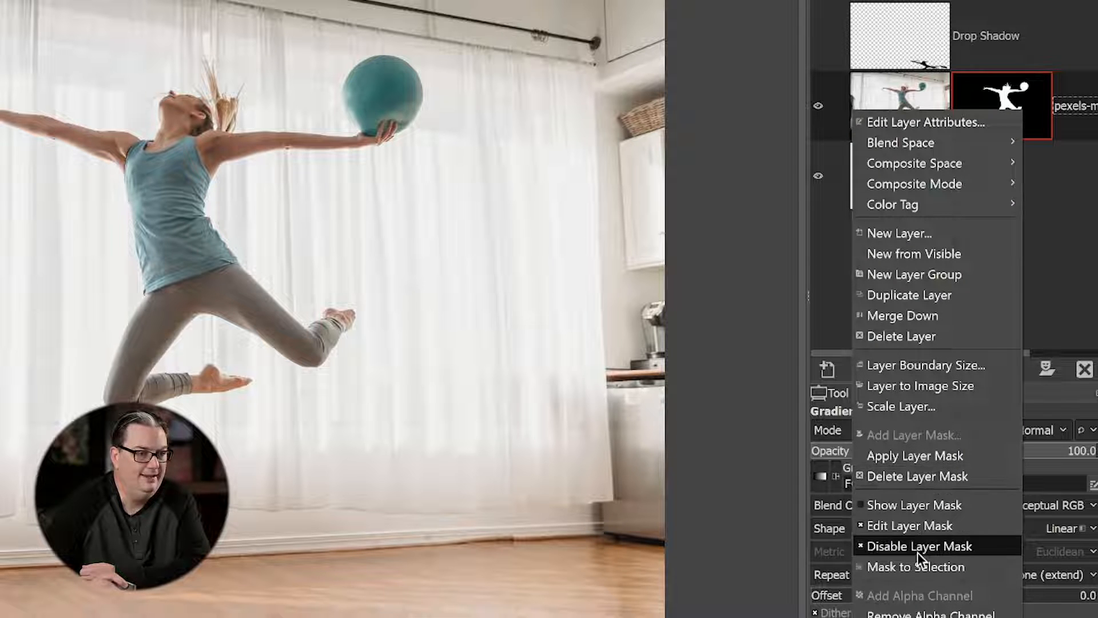
left_click(915, 566)
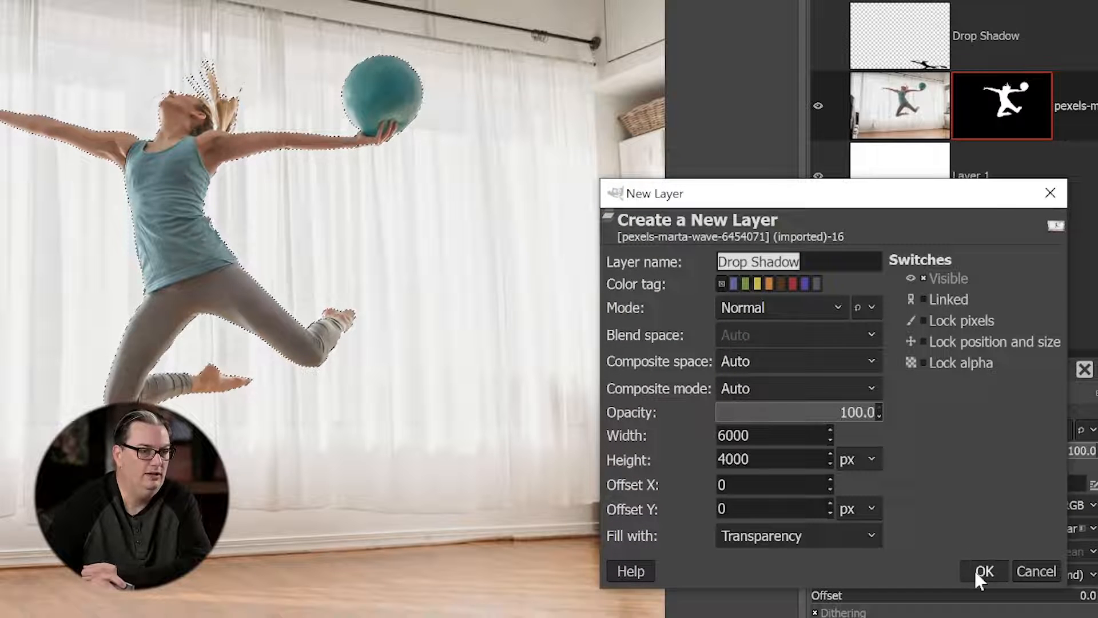
Step: Create the transparent Drop Shadow #1 layer and fill the dancer's outline with black
left_click(984, 571)
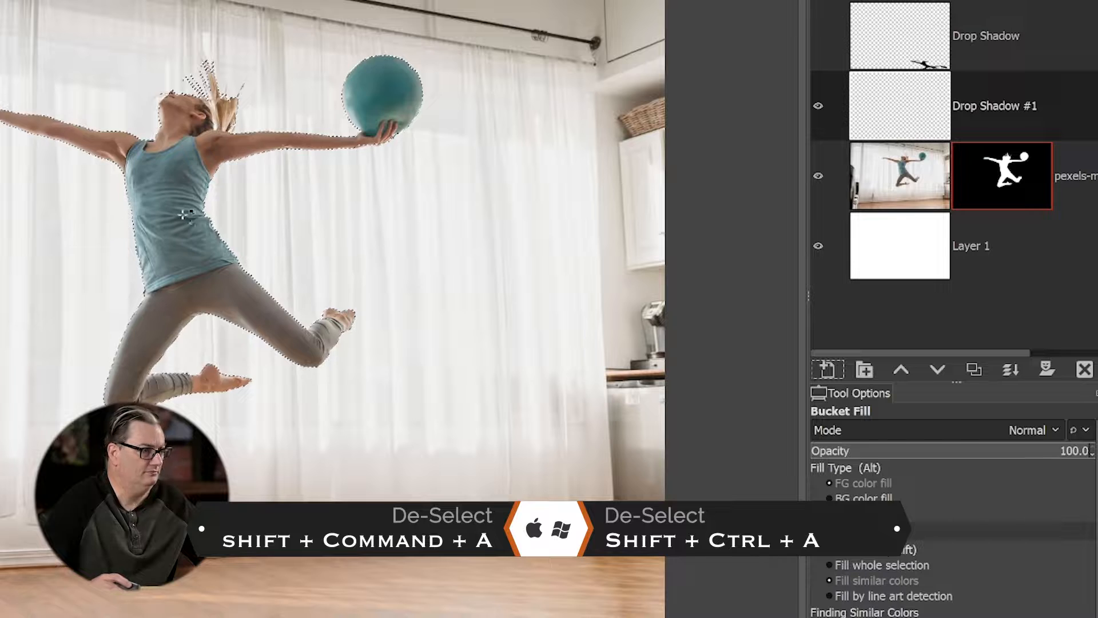
left_click(186, 215)
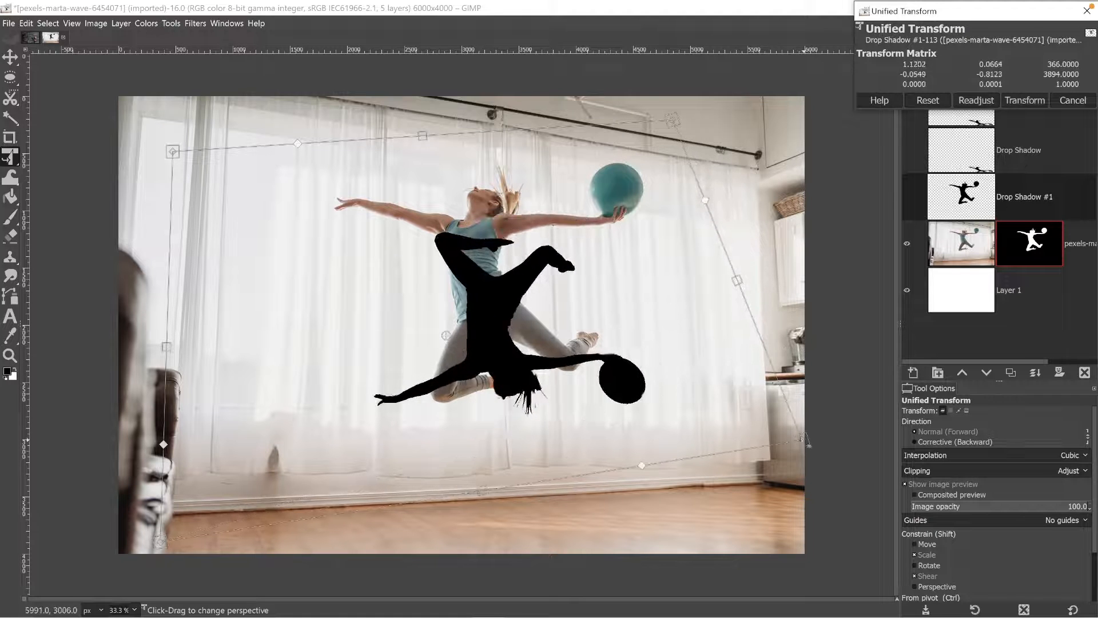
Step: Drag the Unified Transform corner handles so the silhouette lies flat on the floor beneath the dancer
left_click_drag(805, 439, 826, 399)
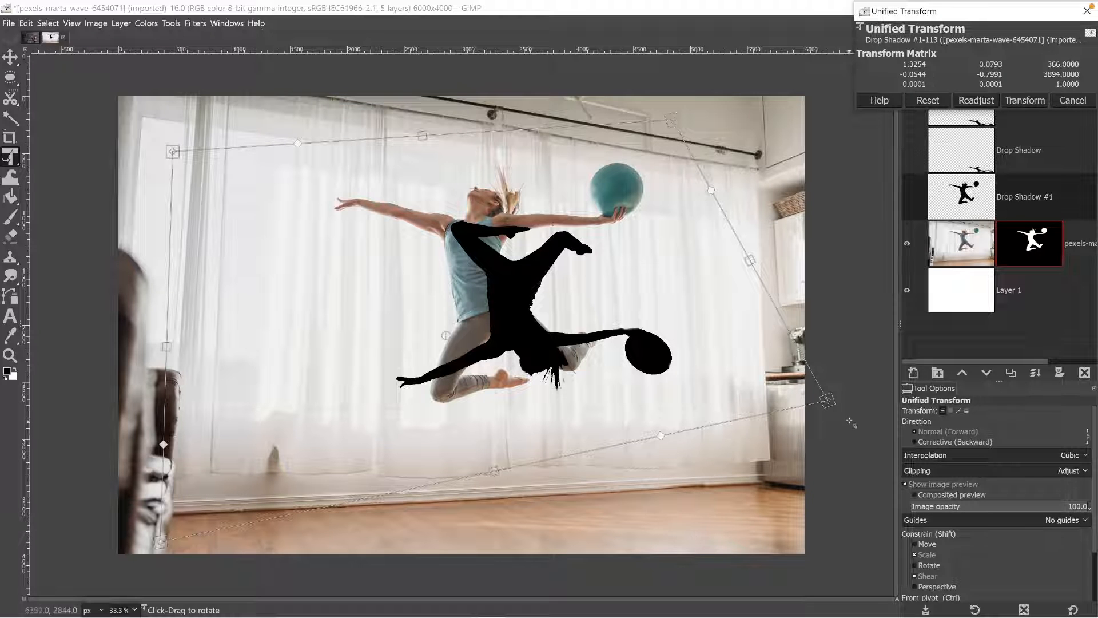
left_click_drag(824, 400, 872, 537)
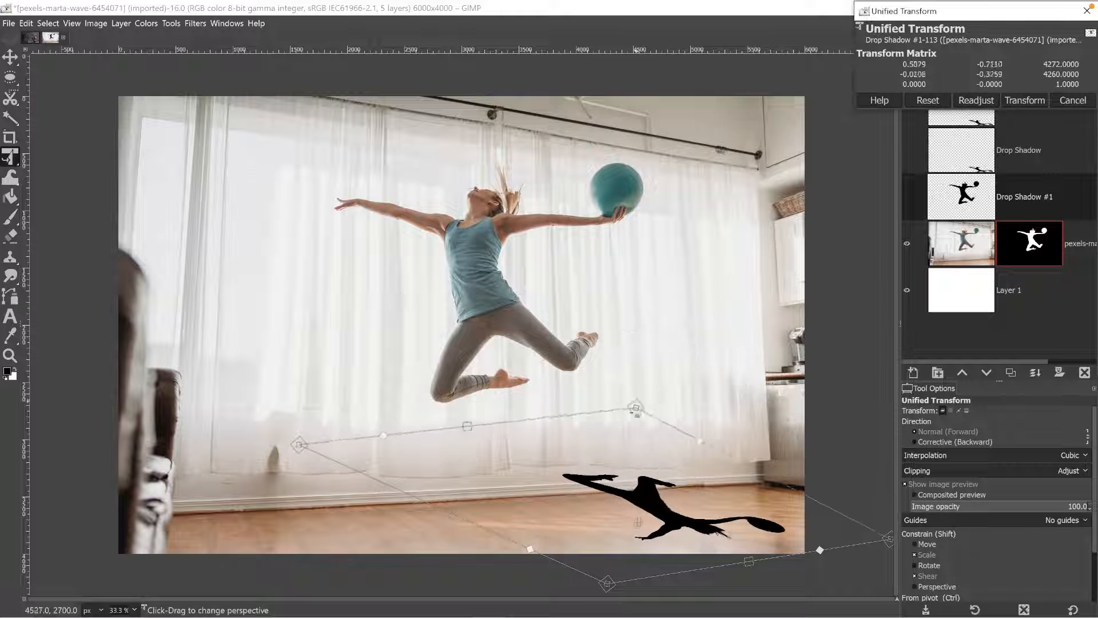
left_click_drag(636, 407, 617, 433)
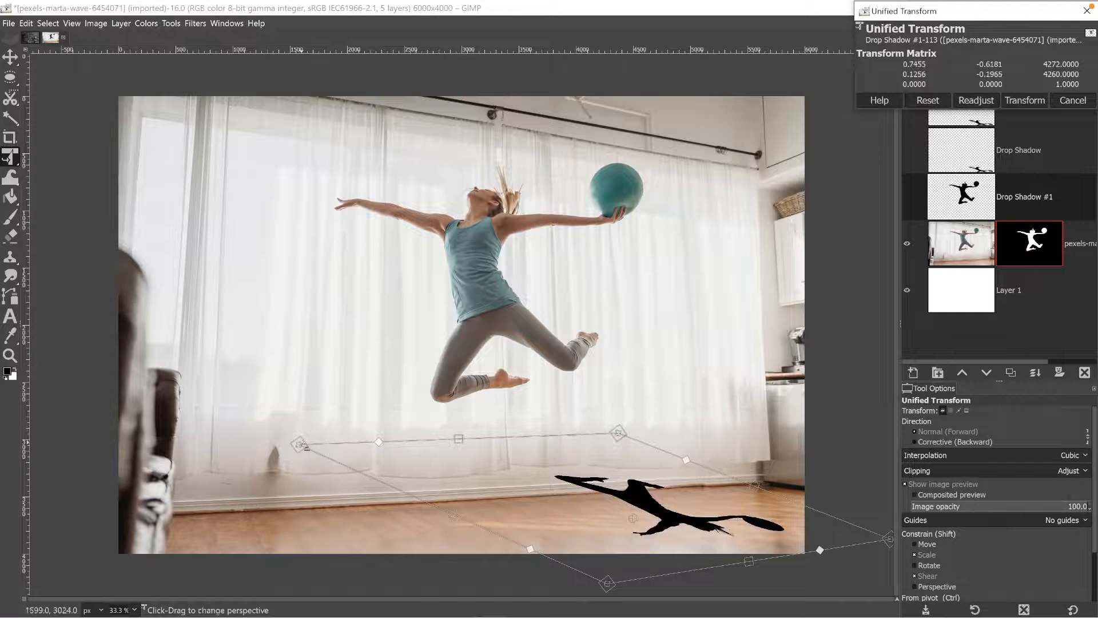
left_click_drag(298, 445, 305, 504)
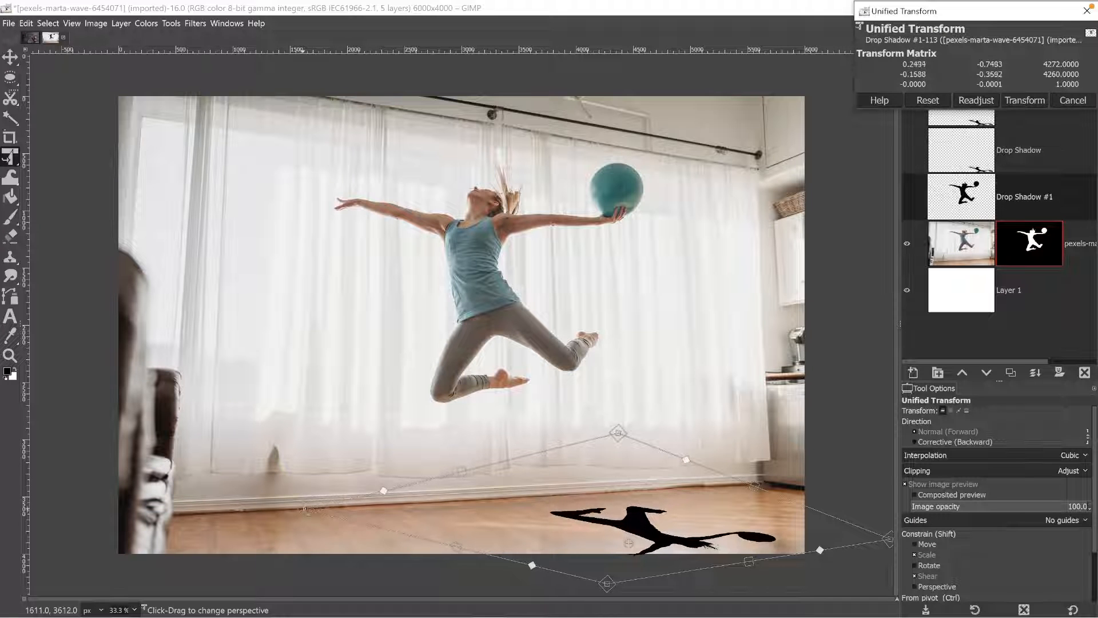
left_click_drag(798, 548, 895, 526)
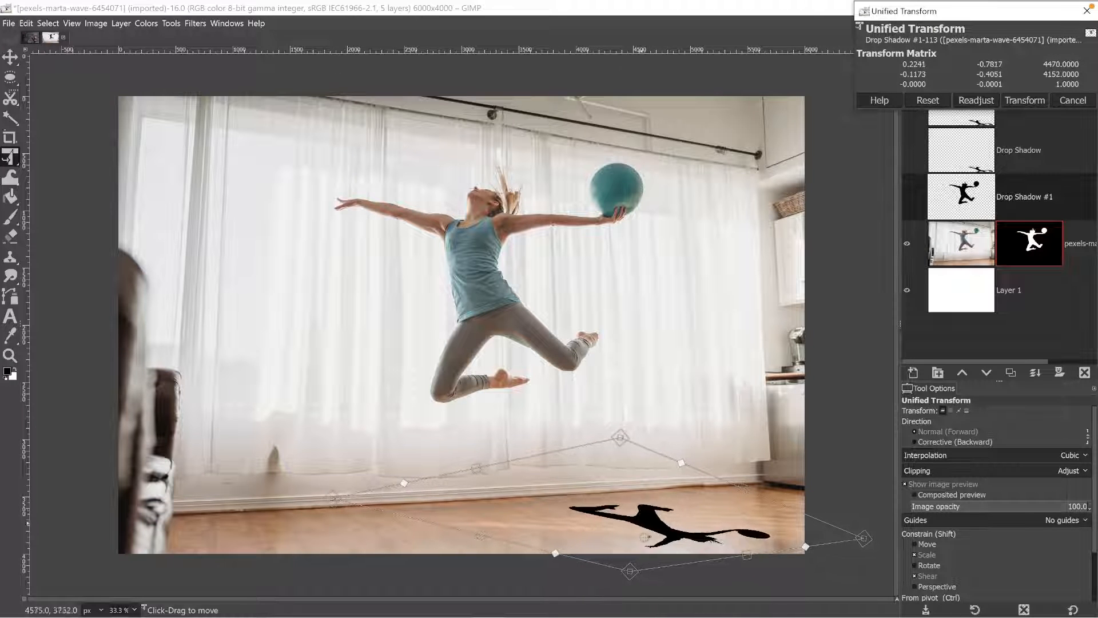
left_click_drag(553, 554, 547, 566)
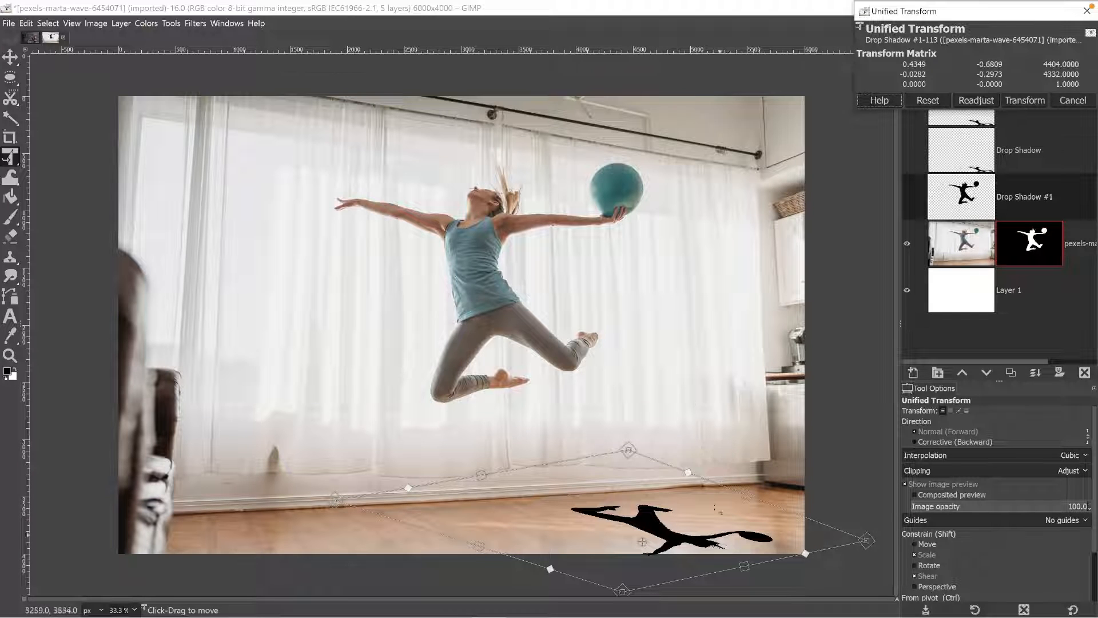
mouse_move(716, 477)
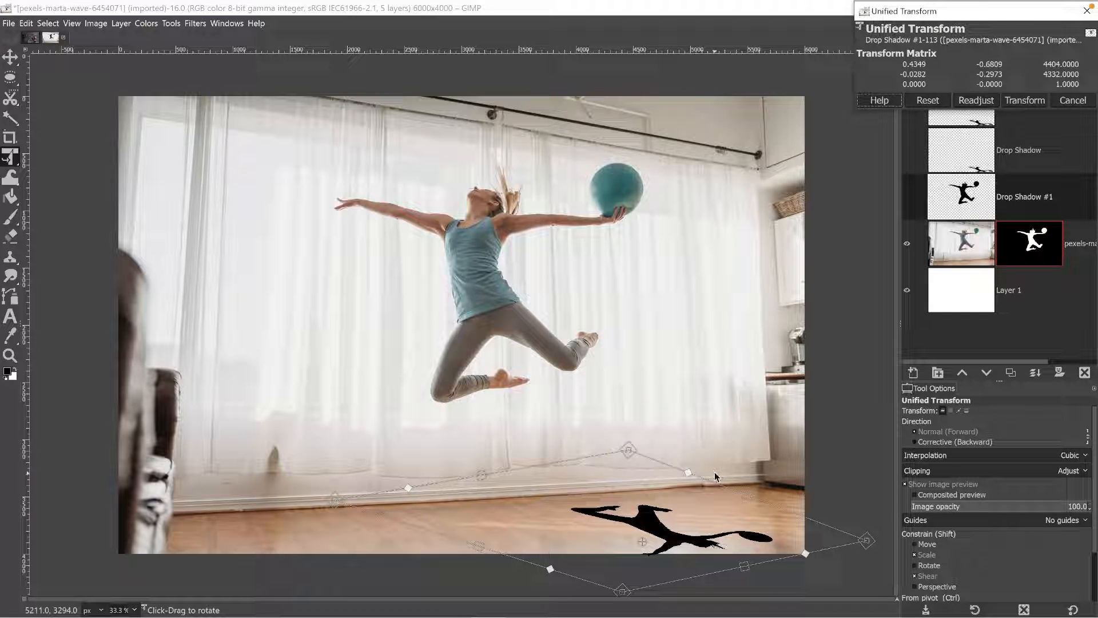
left_click(1023, 100)
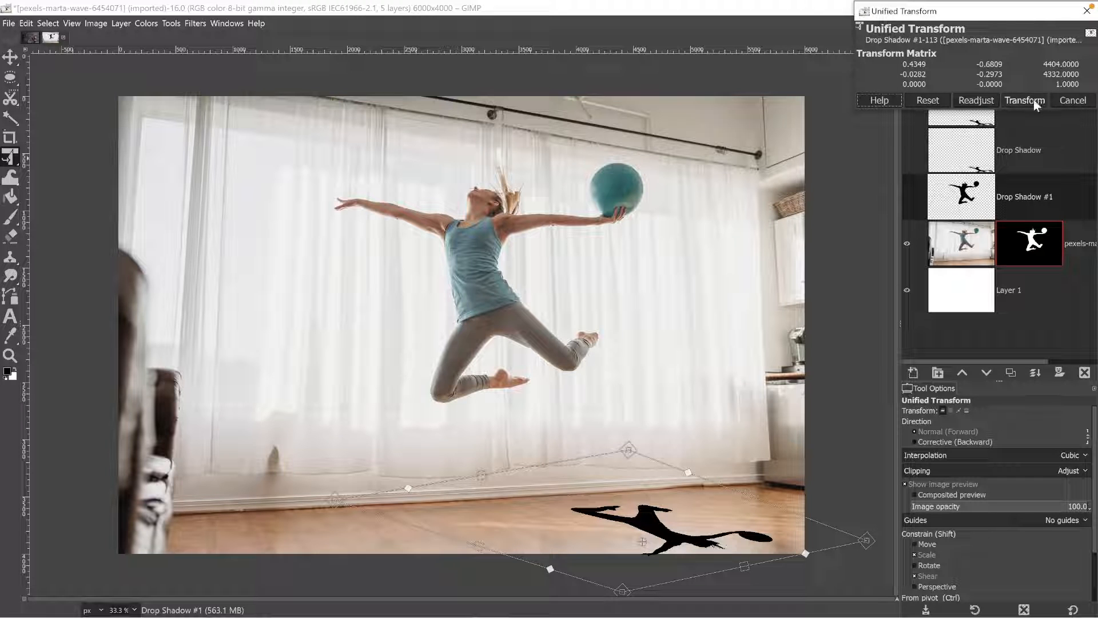
Step: Apply the shadow's perspective, then soften it with a Gaussian blur of about size 7
left_click(1023, 100)
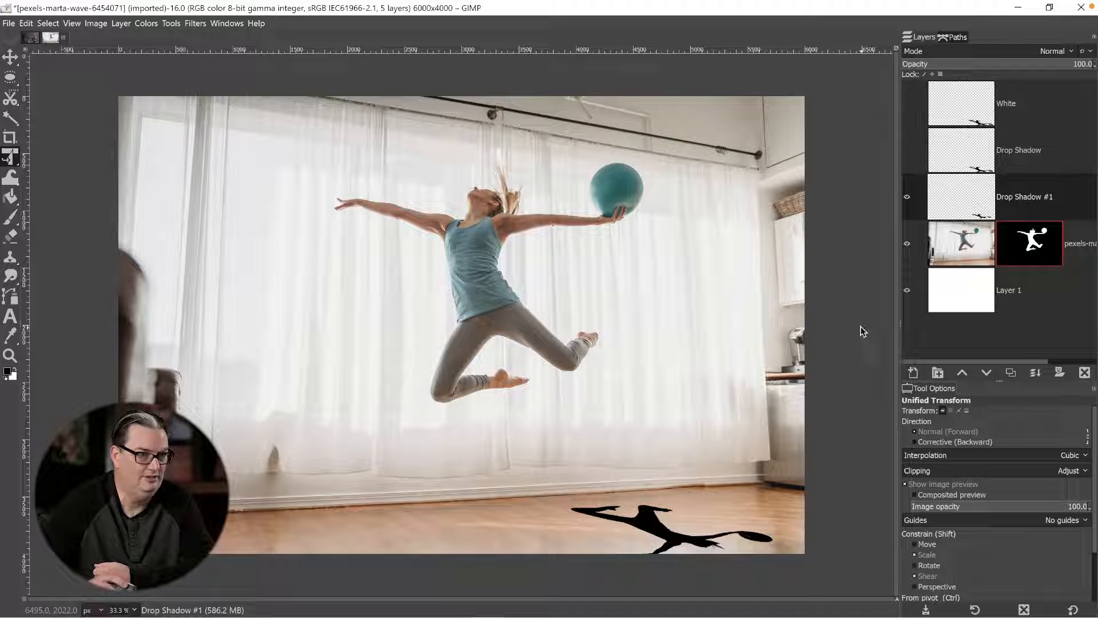
left_click(195, 23)
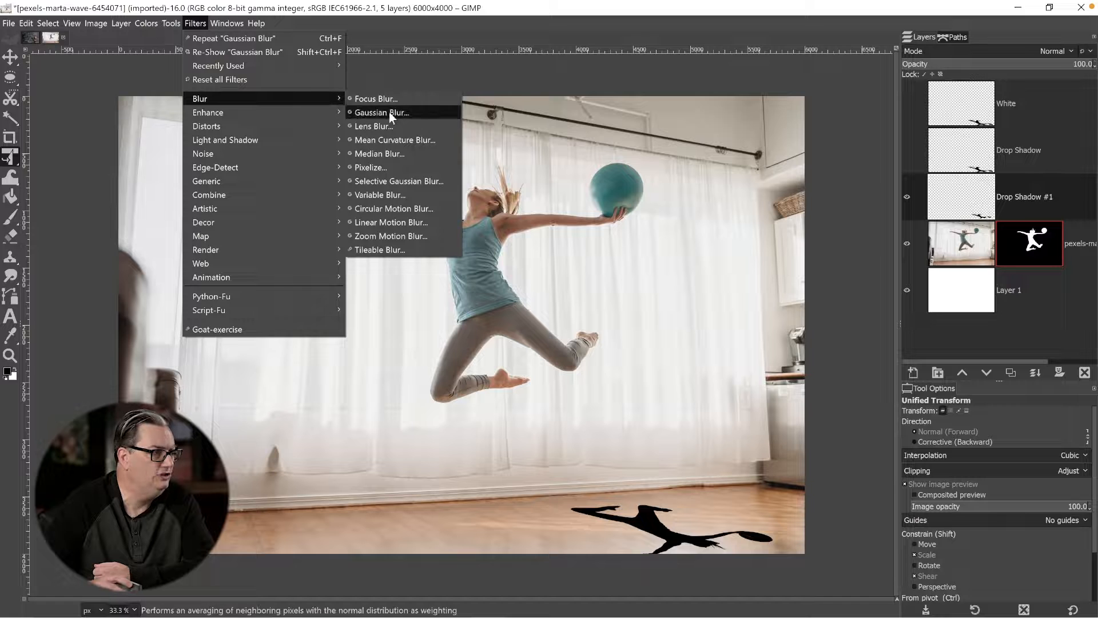
left_click(382, 113)
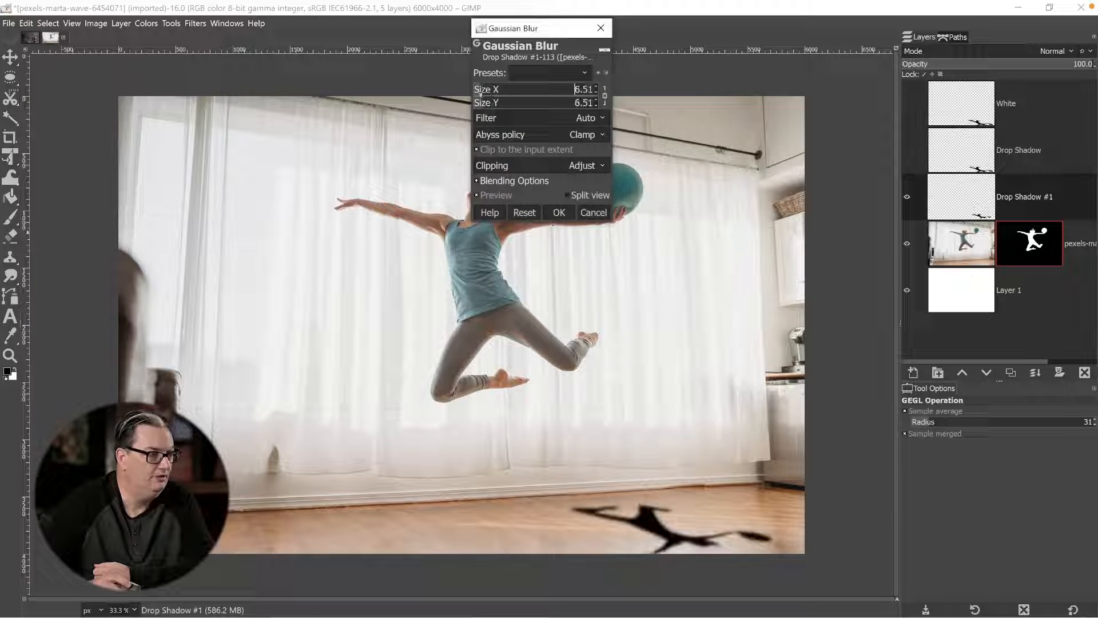
left_click(604, 86)
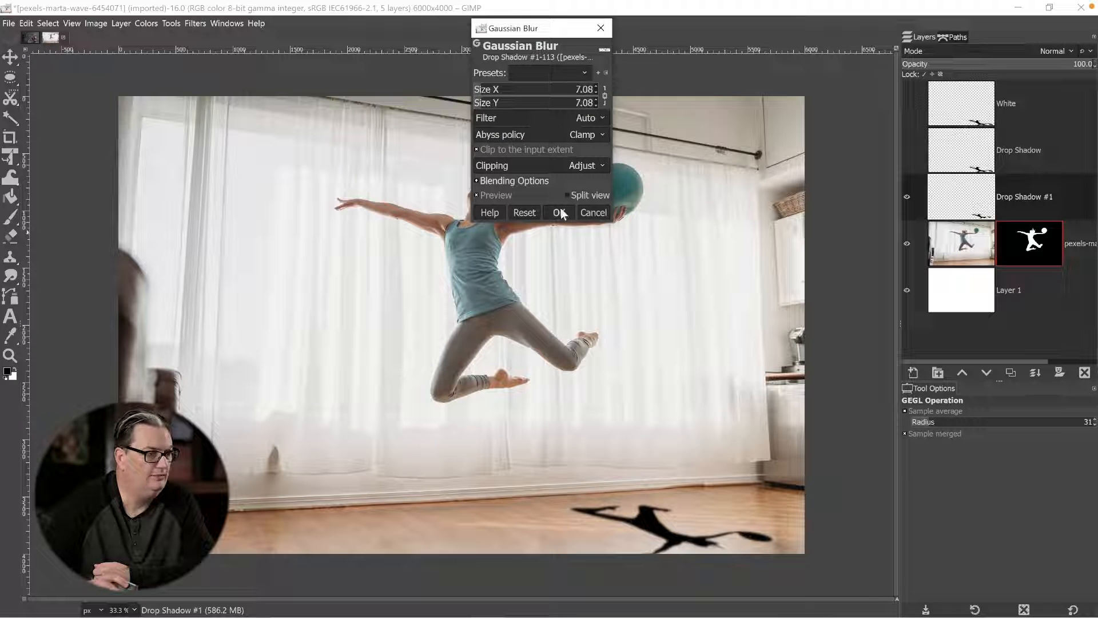
left_click(557, 212)
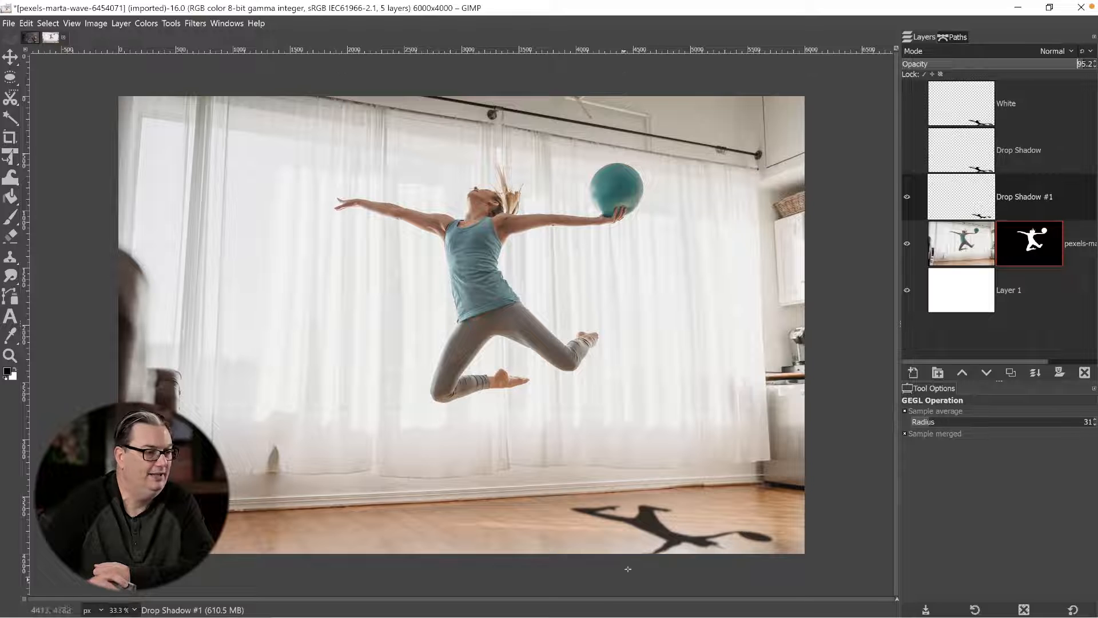
mouse_move(654, 525)
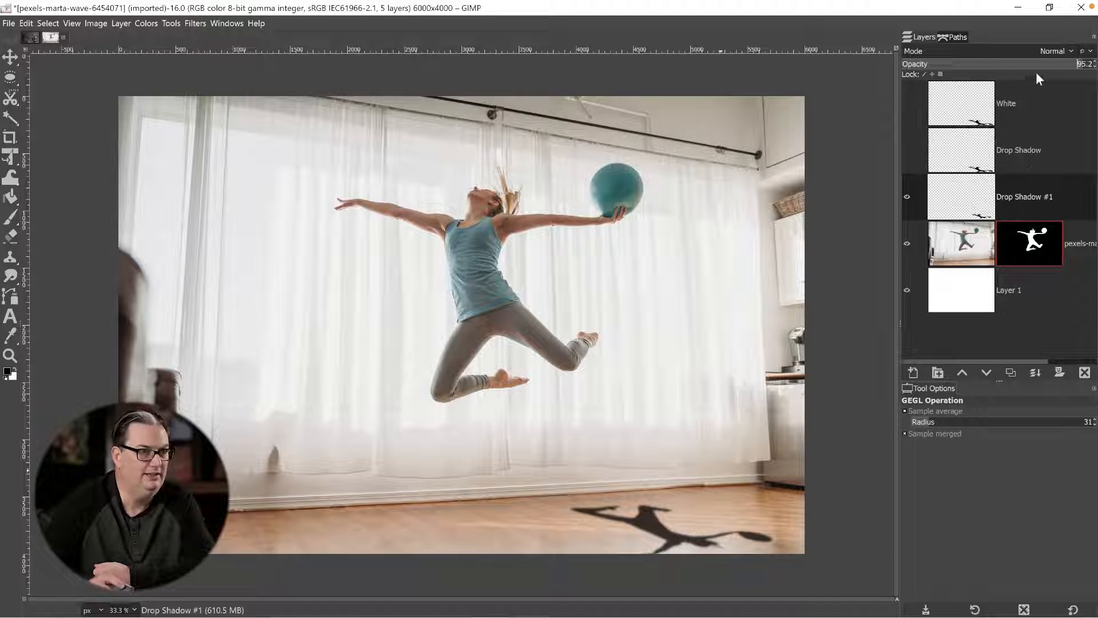
Step: Set the shadow layer to Overlay mode and lower its opacity to about 73%
left_click(1056, 50)
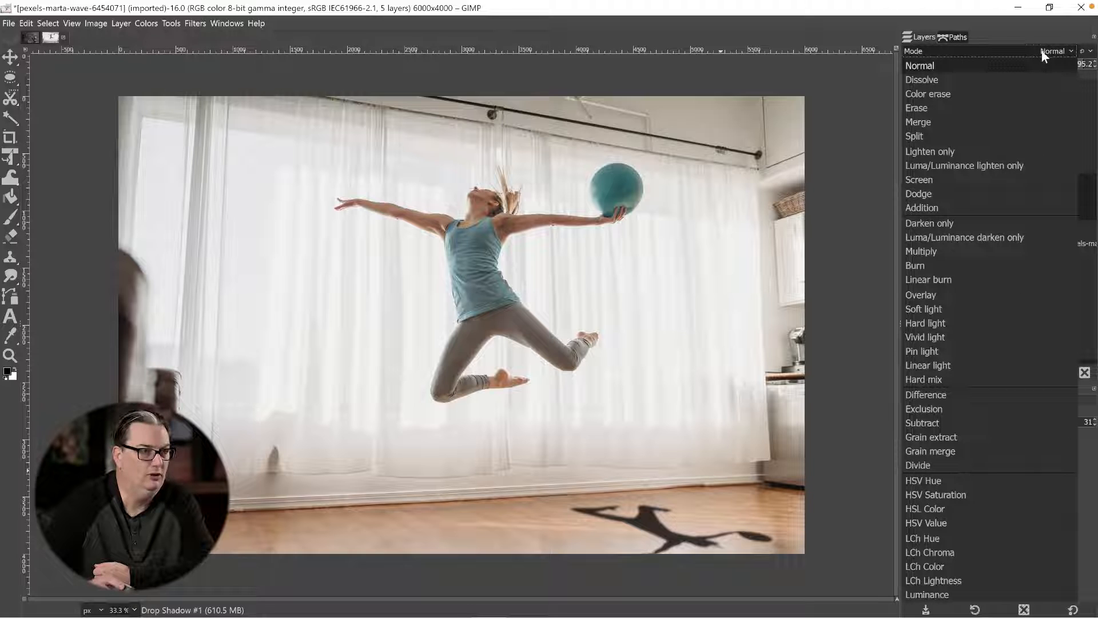
left_click(922, 294)
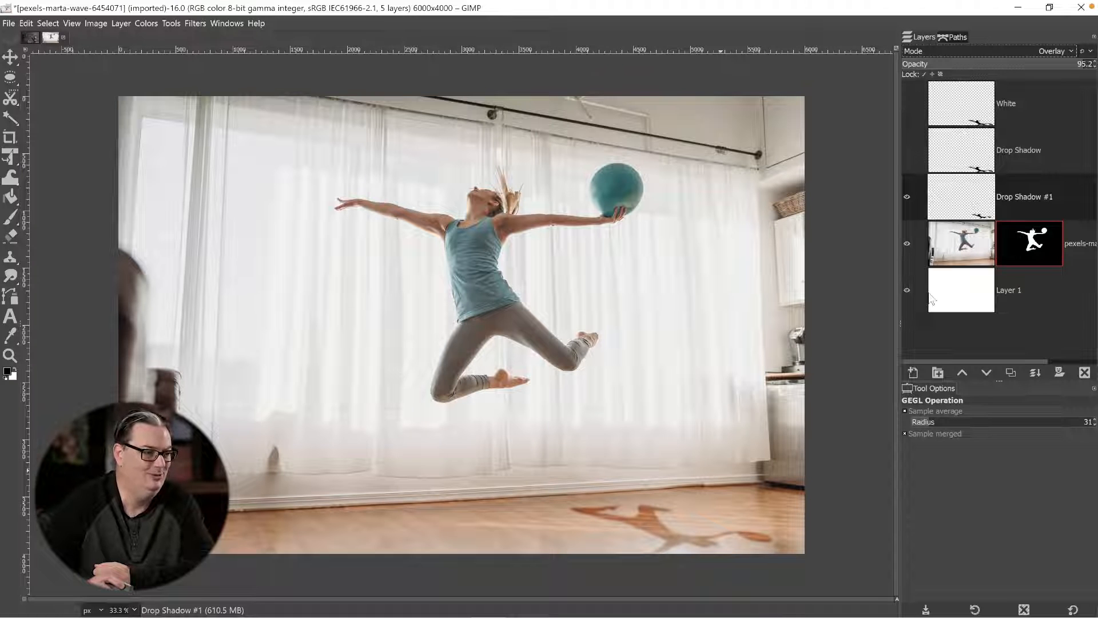
left_click_drag(1082, 64, 1070, 64)
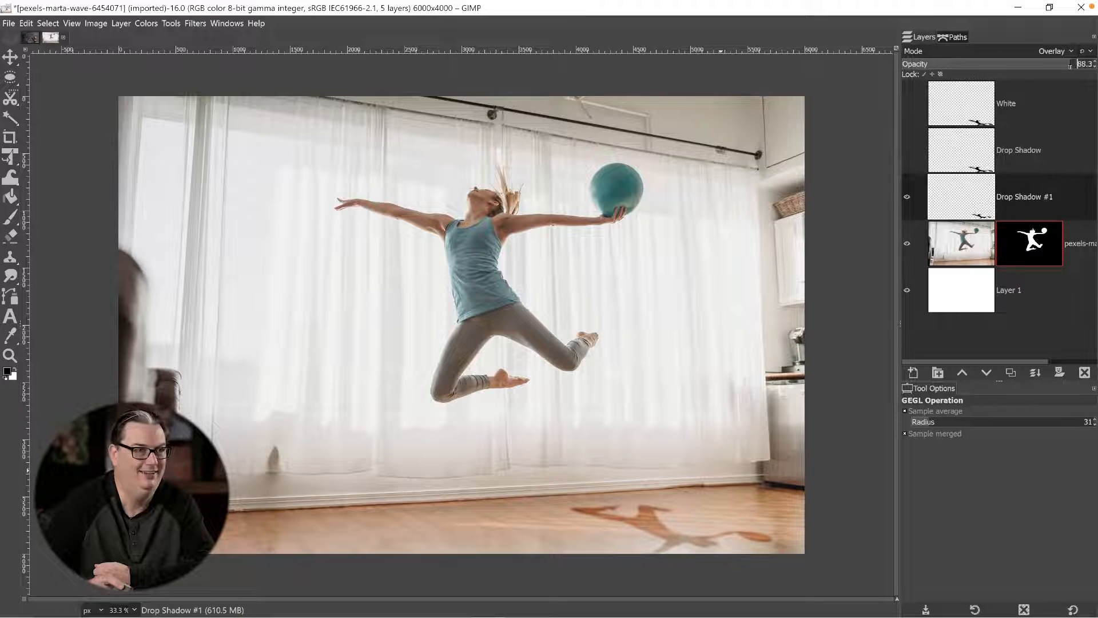
left_click_drag(1071, 64, 1047, 64)
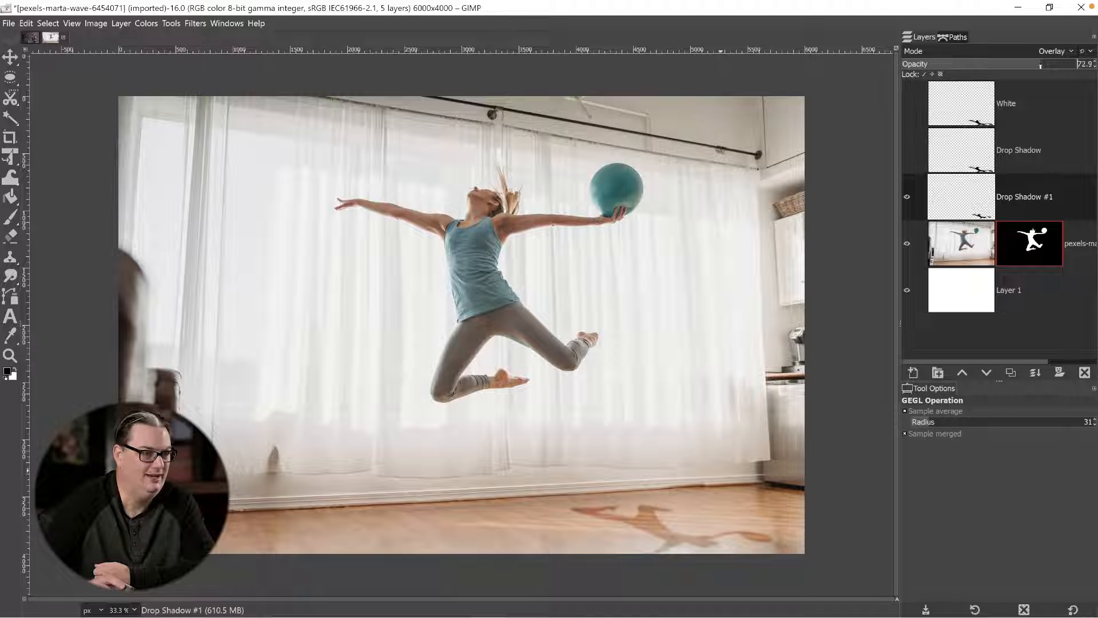
left_click_drag(1041, 64, 994, 64)
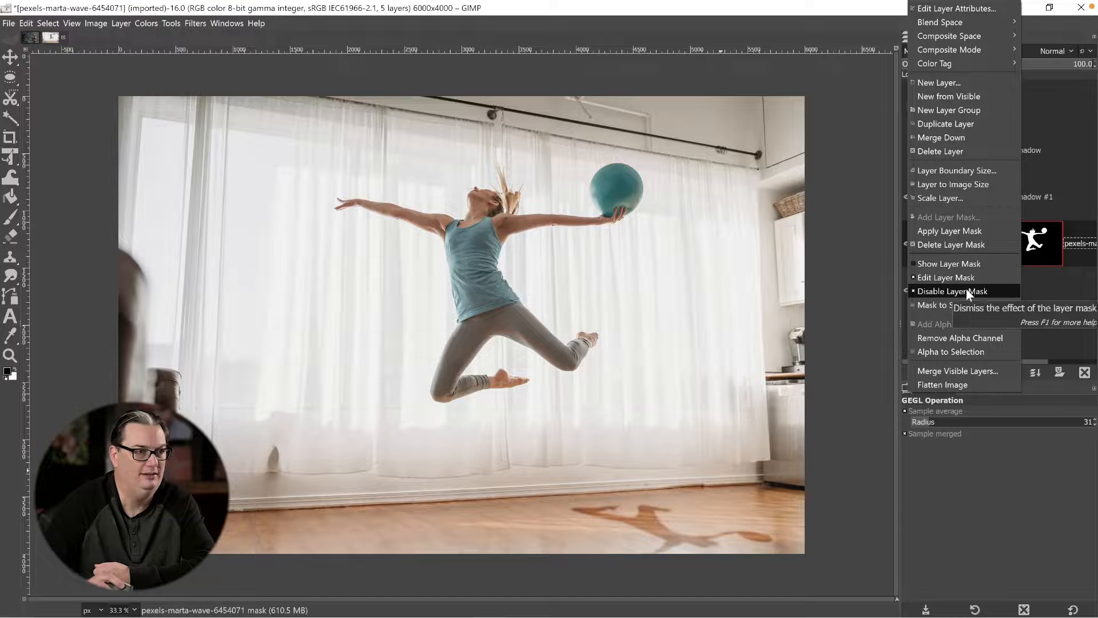
Step: Re-enable the dancer's layer mask for a white background and return the shadow to Normal mode
left_click(952, 291)
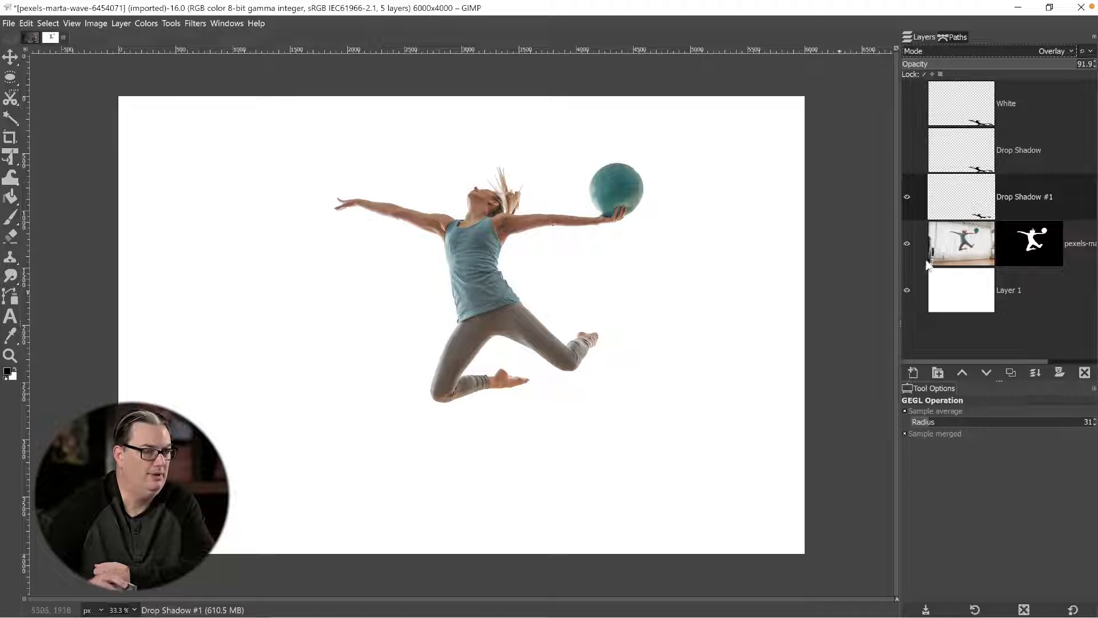
left_click(1053, 50)
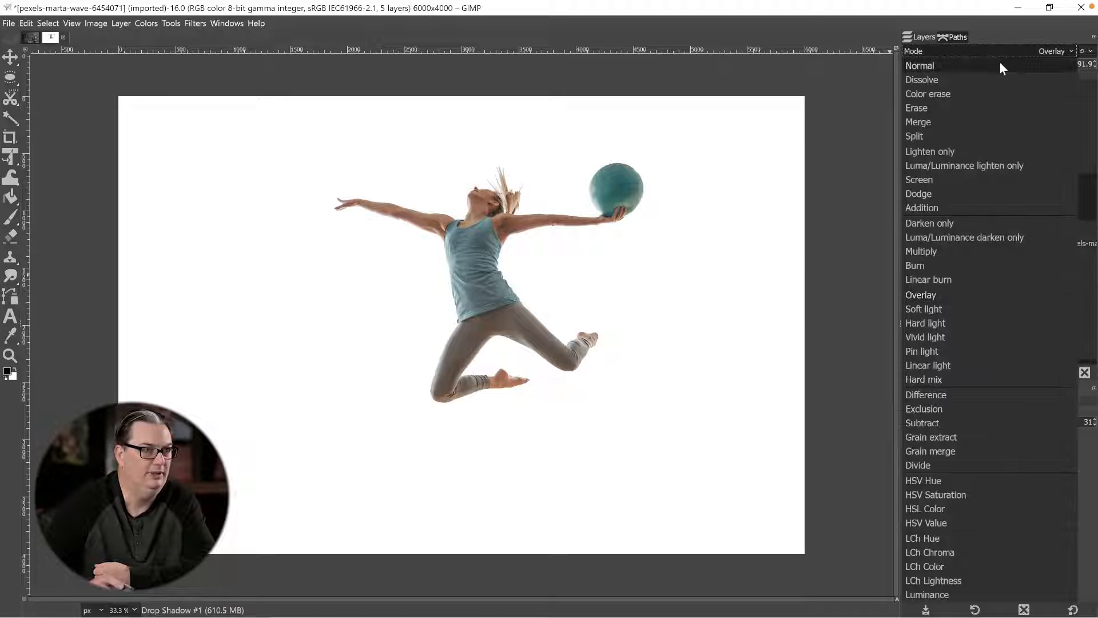
left_click(918, 65)
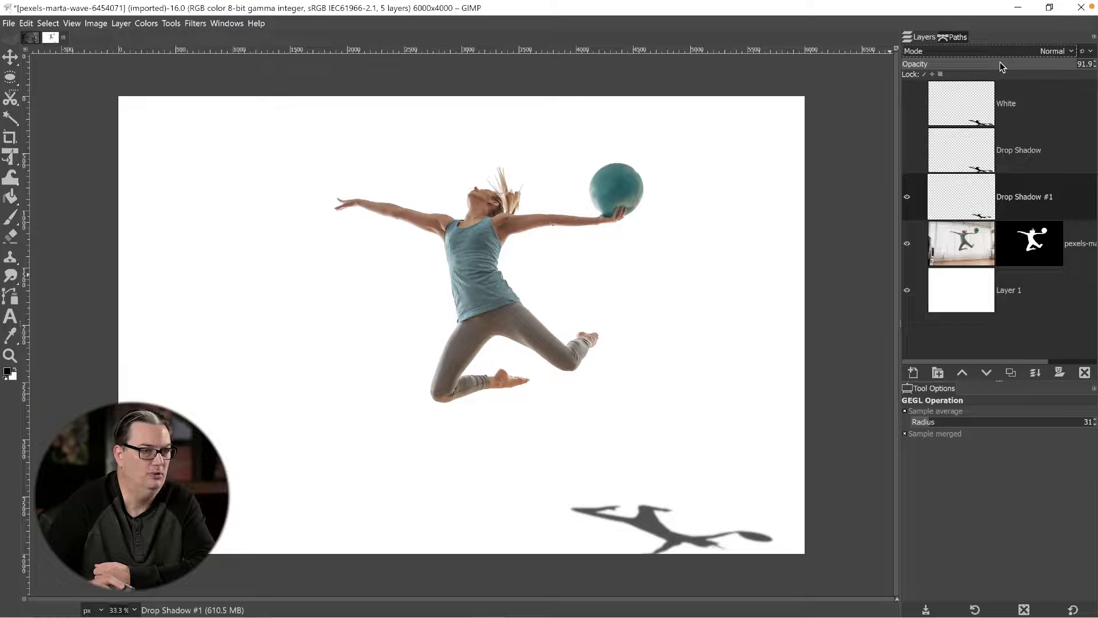